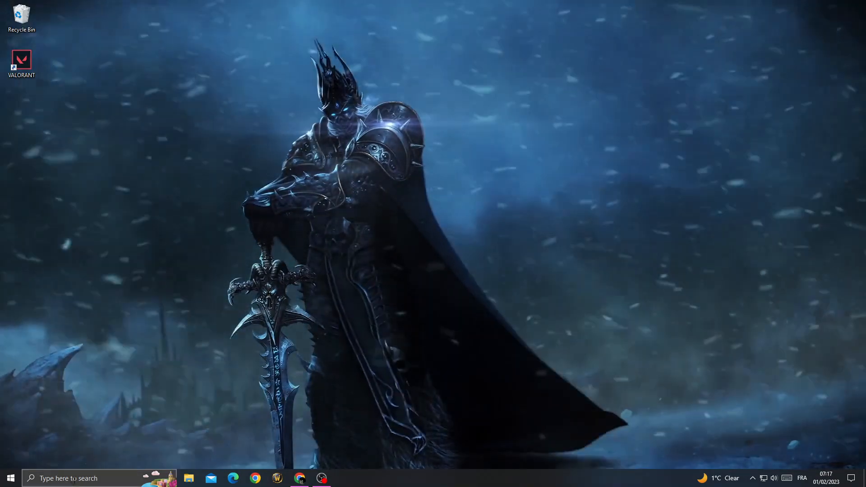
# - Set the VALORANT shortcut's compatibility mode to Windows 7 in its Properties
pyautogui.rightClick(20, 59)
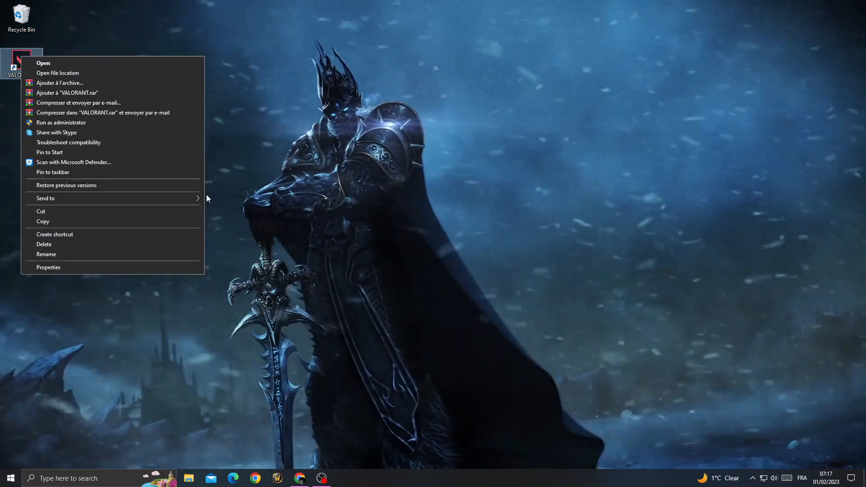
pyautogui.click(49, 268)
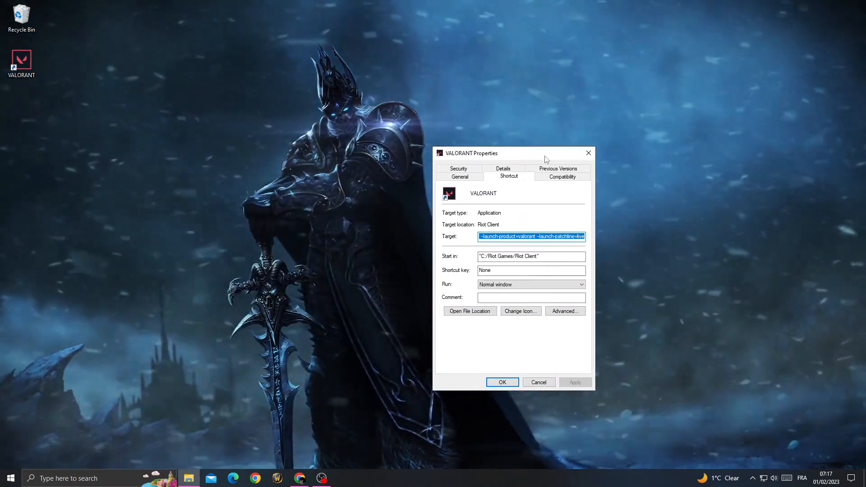
pyautogui.click(563, 176)
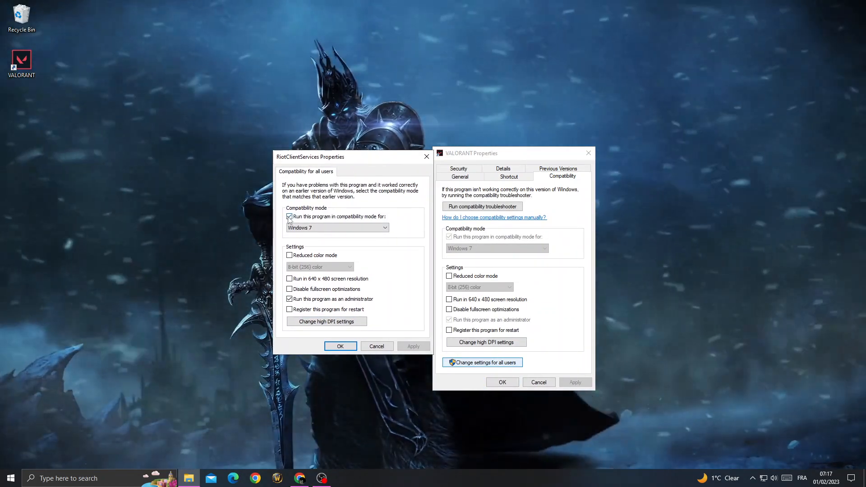
pyautogui.click(290, 216)
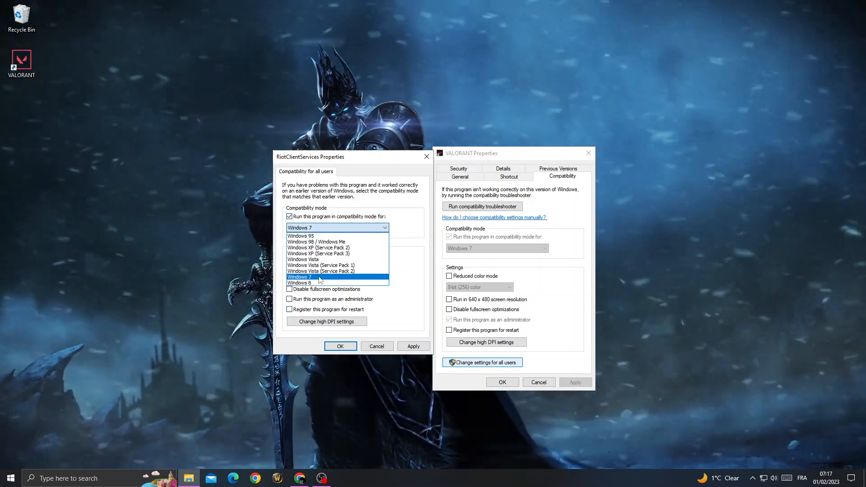
pyautogui.click(289, 299)
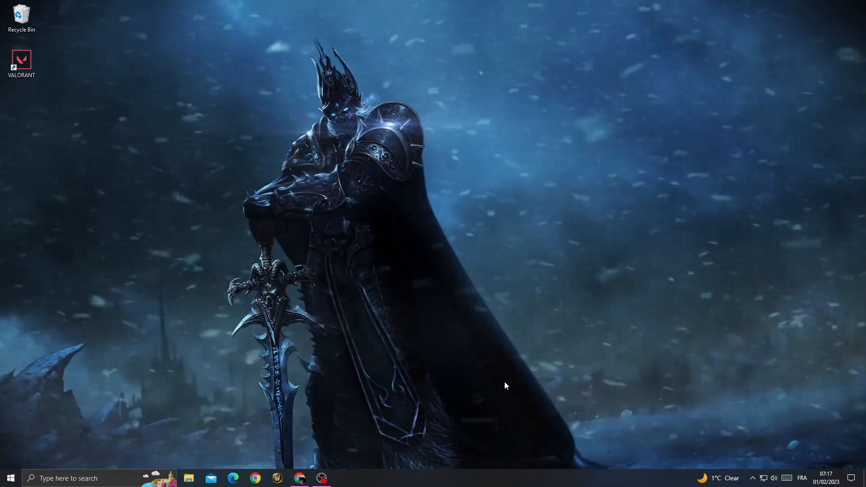
pyautogui.click(10, 479)
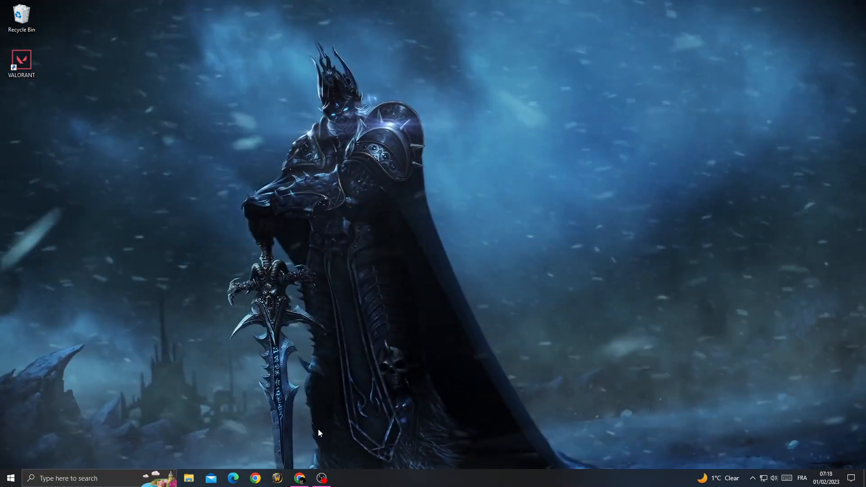
pyautogui.moveTo(370, 185)
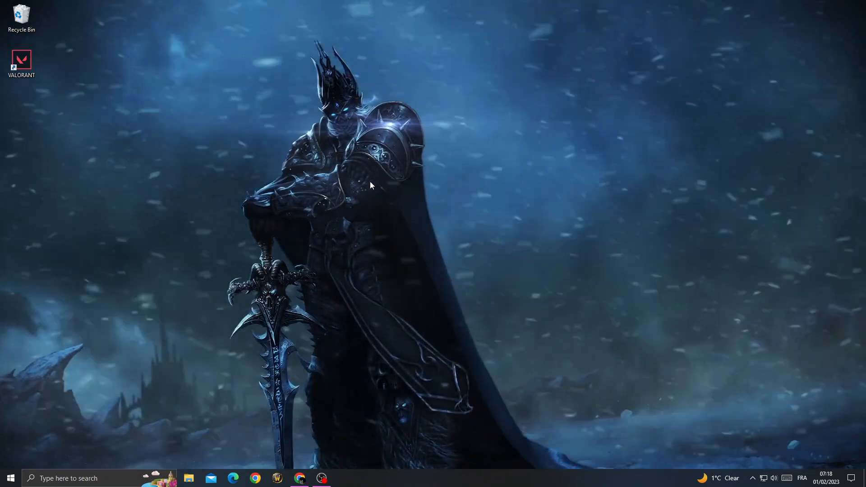
# - Update the NVIDIA GeForce GTX 1650 driver via Device Manager, then close it
pyautogui.click(66, 479)
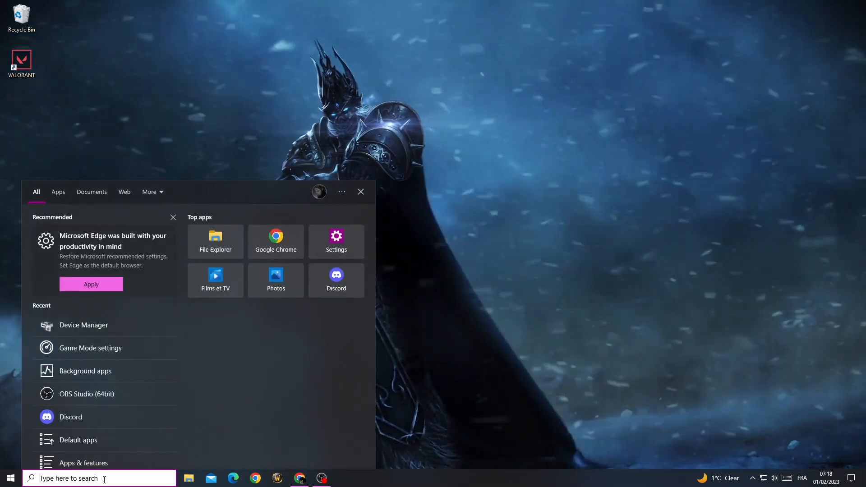
pyautogui.write('device Manager')
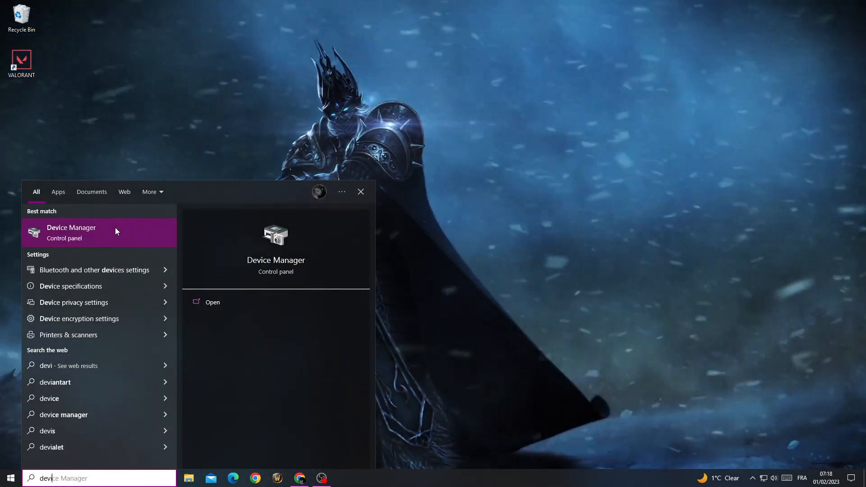
pyautogui.click(70, 232)
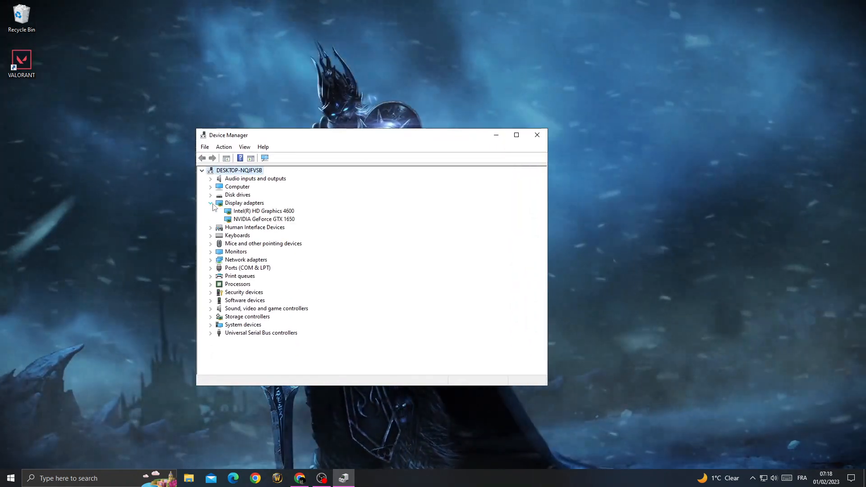
pyautogui.rightClick(264, 219)
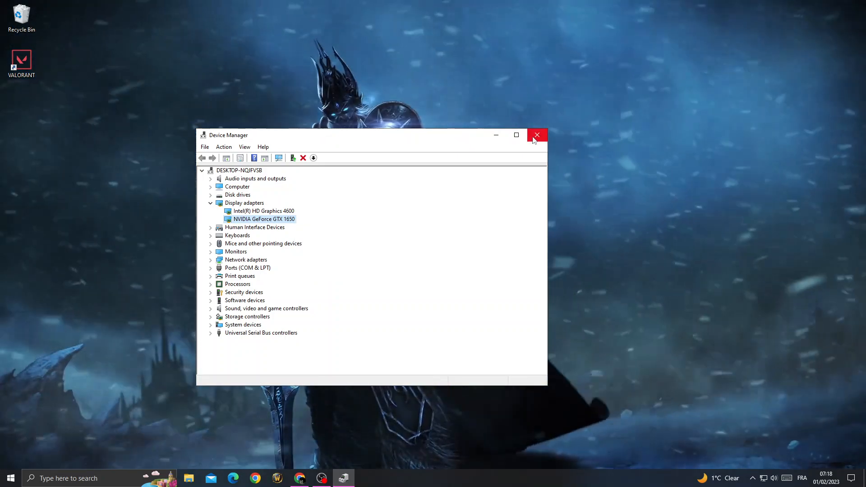
pyautogui.click(536, 135)
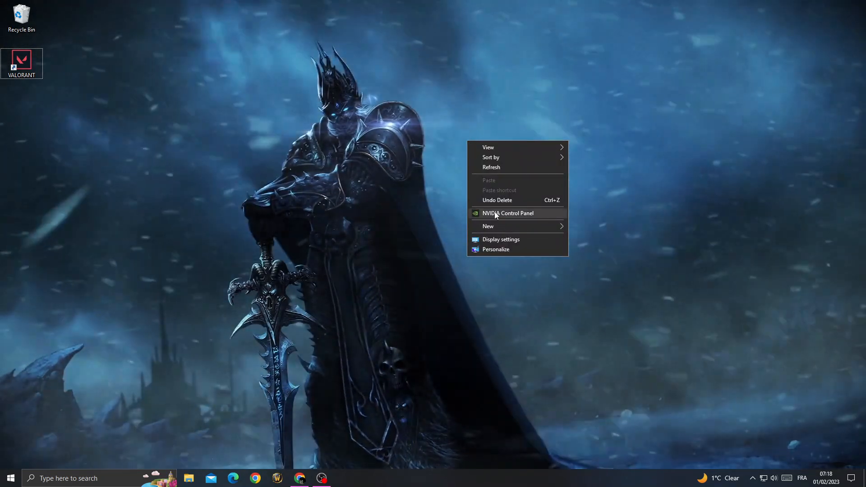
# - Set NVIDIA image settings to 'Use my preference emphasizing' Performance
pyautogui.click(494, 216)
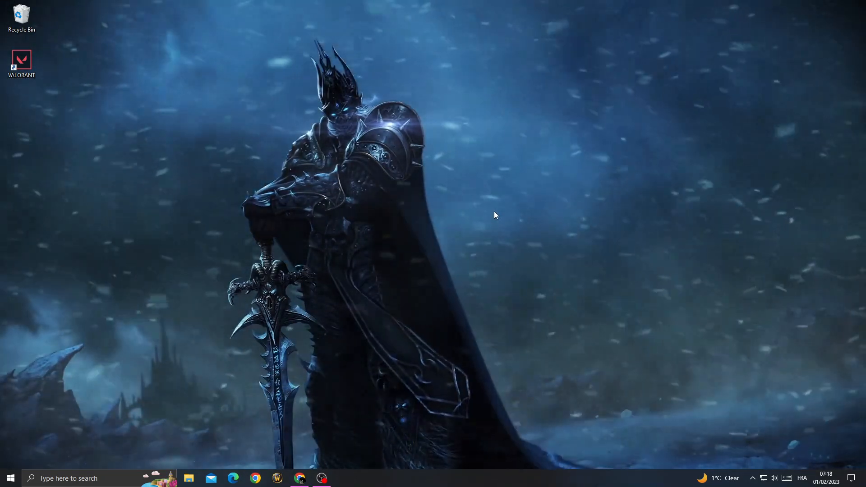
pyautogui.click(343, 479)
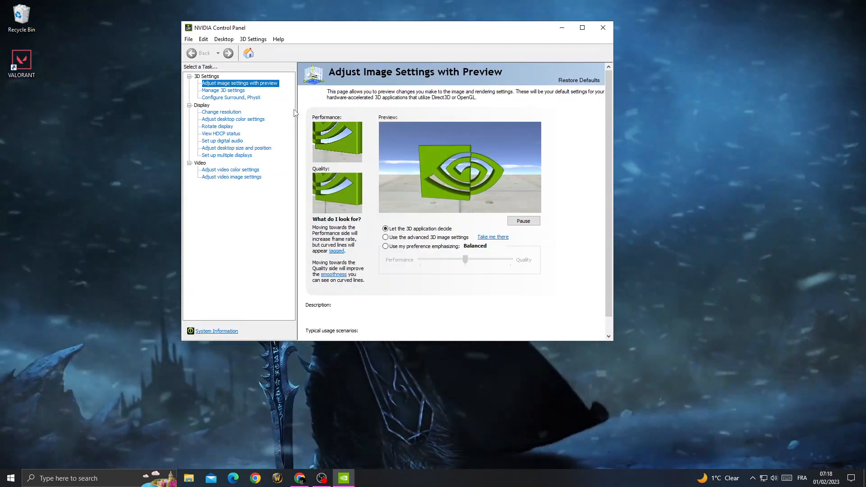
pyautogui.click(385, 246)
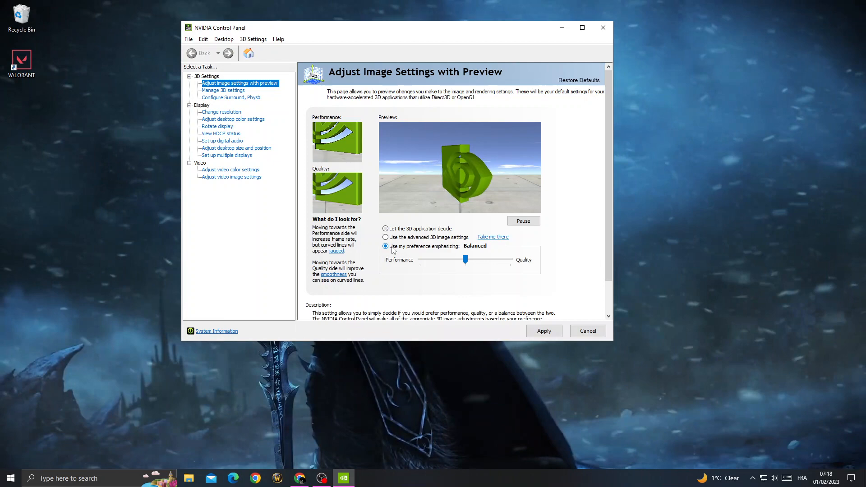
pyautogui.moveTo(466, 260); pyautogui.dragTo(420, 260)
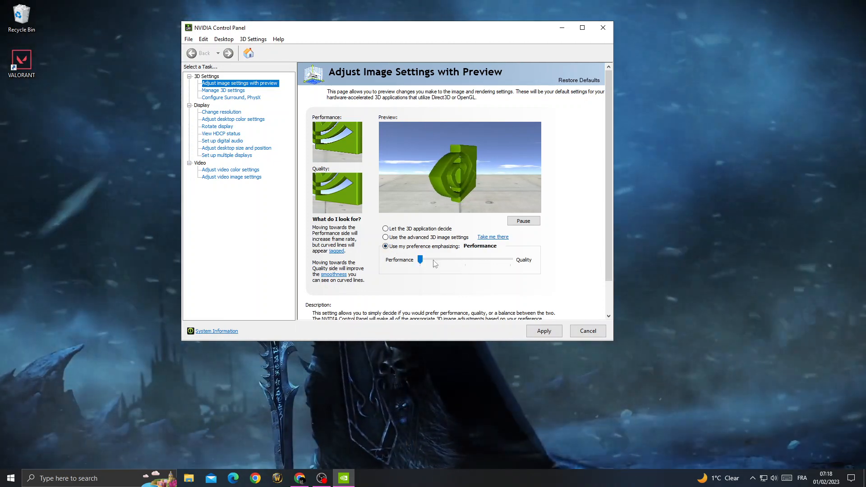